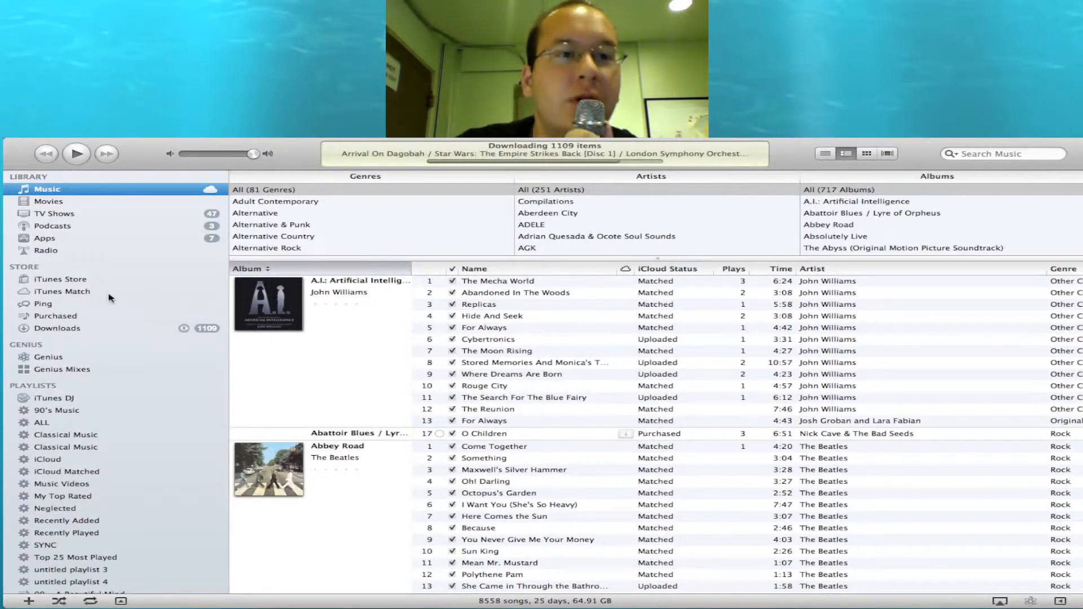
Step: Open the iTunes Match page from the Store section of the sidebar
{"action": "left_click", "coordinate": [63, 291]}
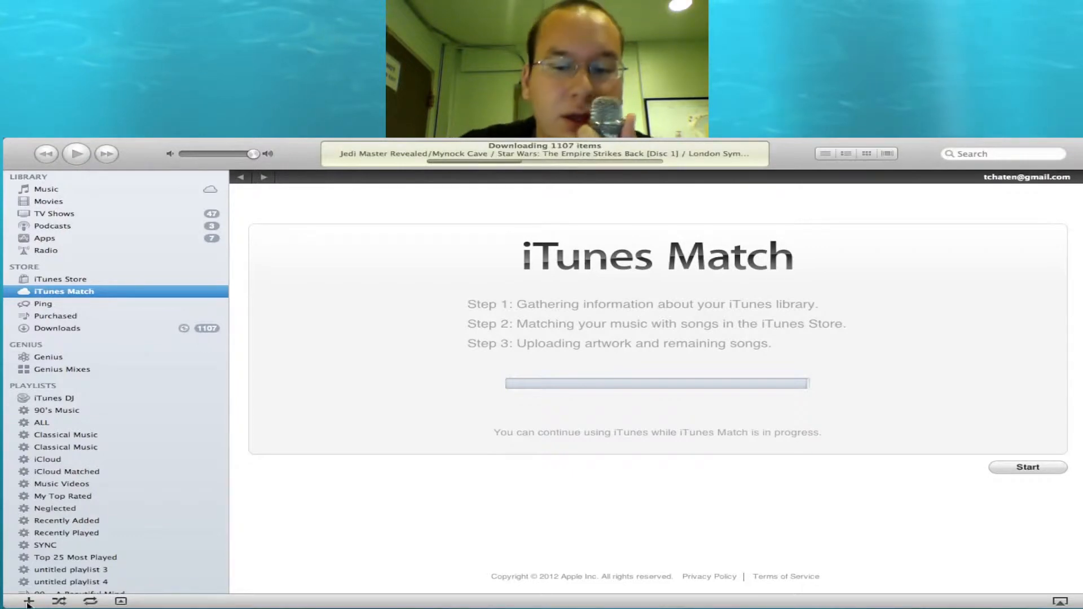
{"action": "mouse_move", "coordinate": [23, 600]}
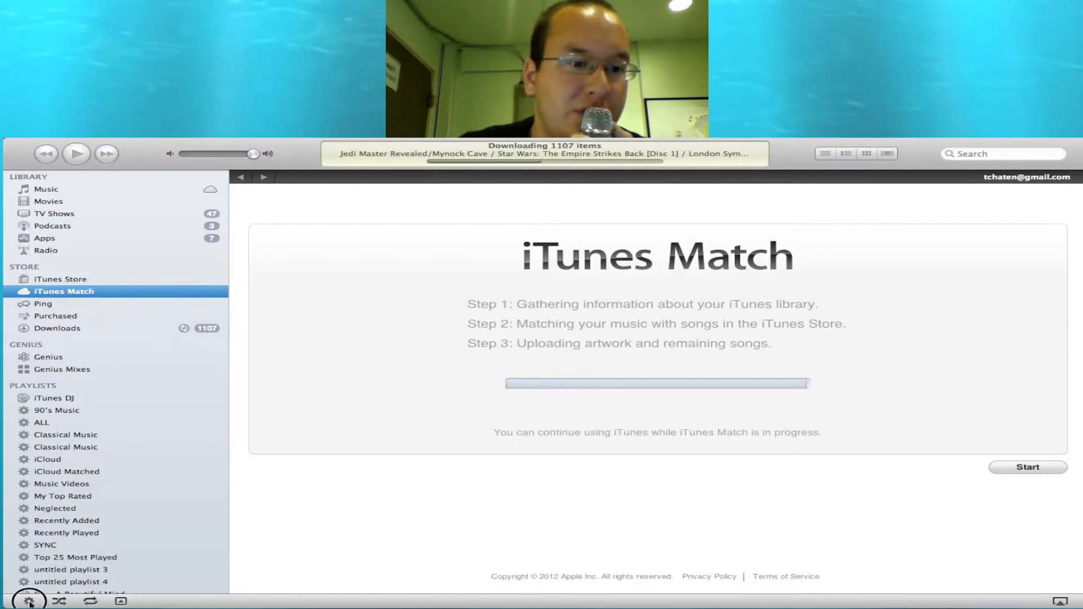
Step: Start a new smart playlist with the rule Media Kind is Music
{"action": "left_click", "coordinate": [27, 600]}
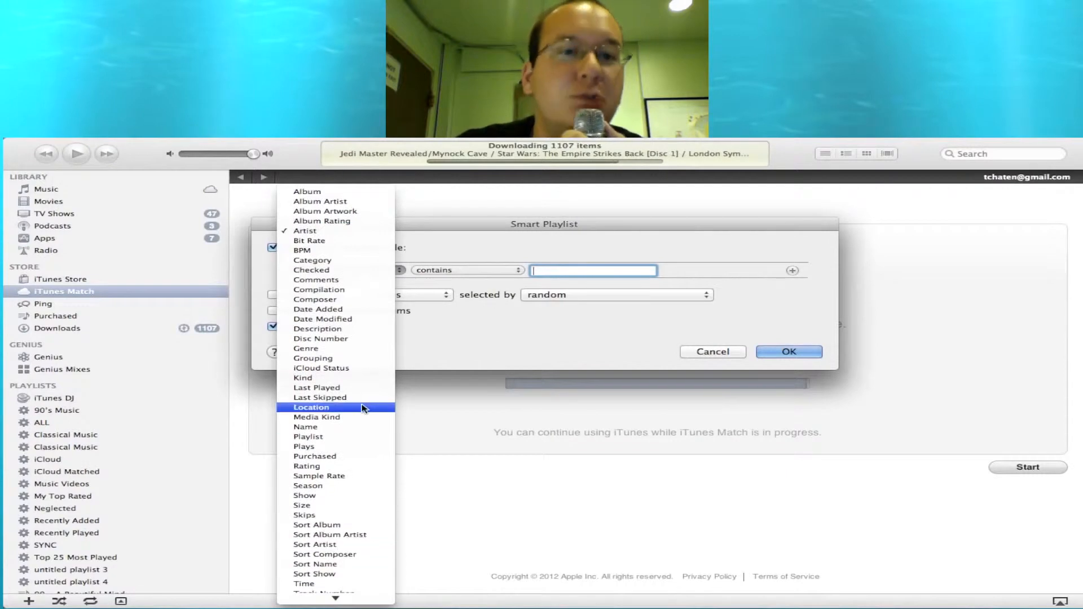
{"action": "left_click", "coordinate": [317, 417]}
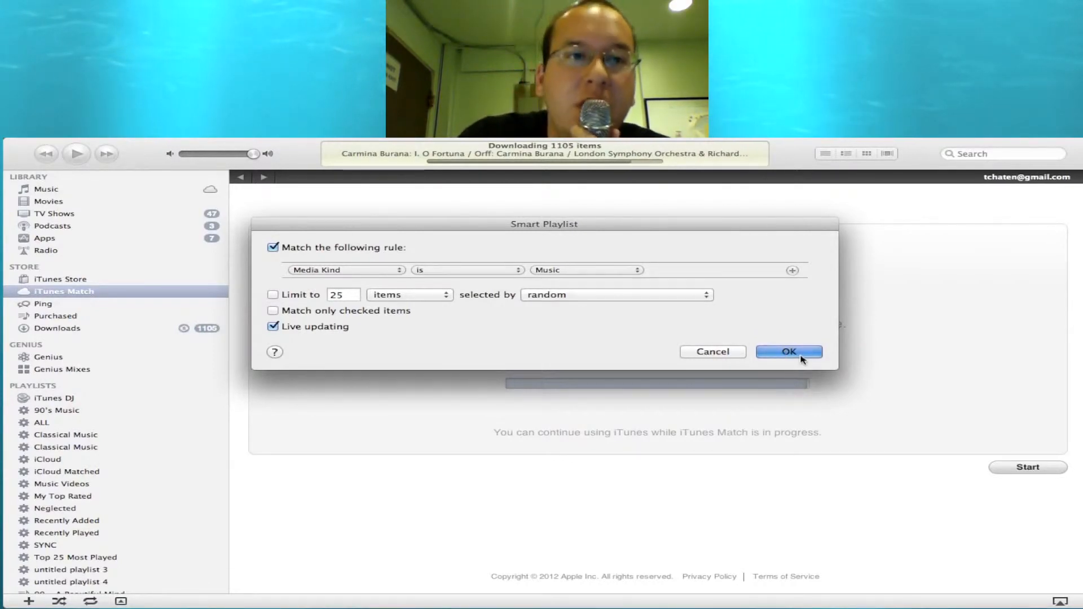
Step: Create the smart playlist as 'SYNC 2', dismiss the download error, and view the Downloads queue
{"action": "left_click", "coordinate": [788, 351]}
{"action": "type", "text": "SYNC 2"}
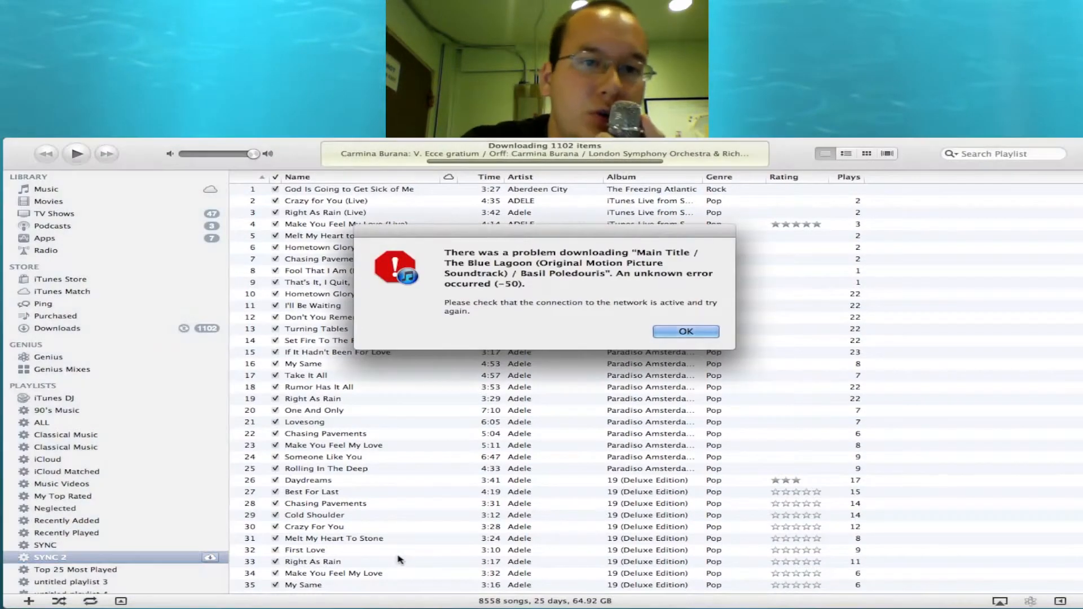
{"action": "left_click", "coordinate": [684, 331]}
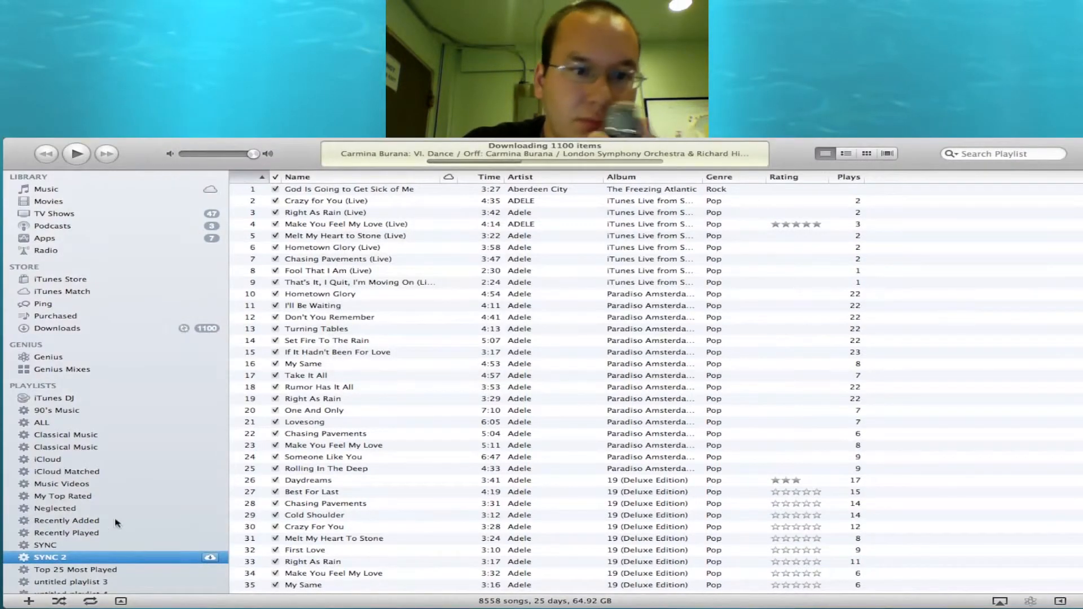
{"action": "left_click", "coordinate": [57, 329]}
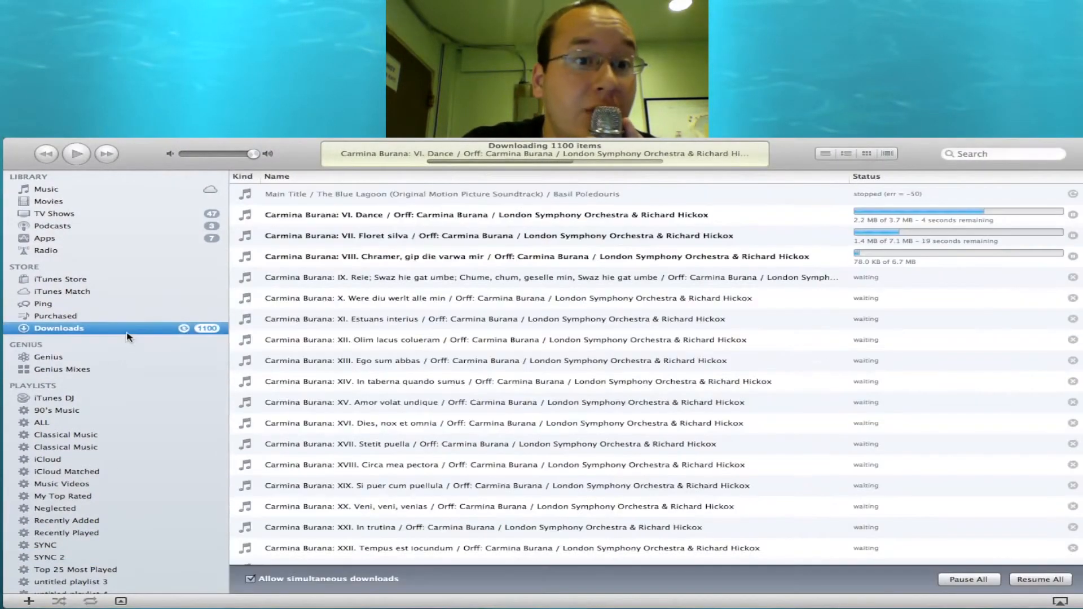